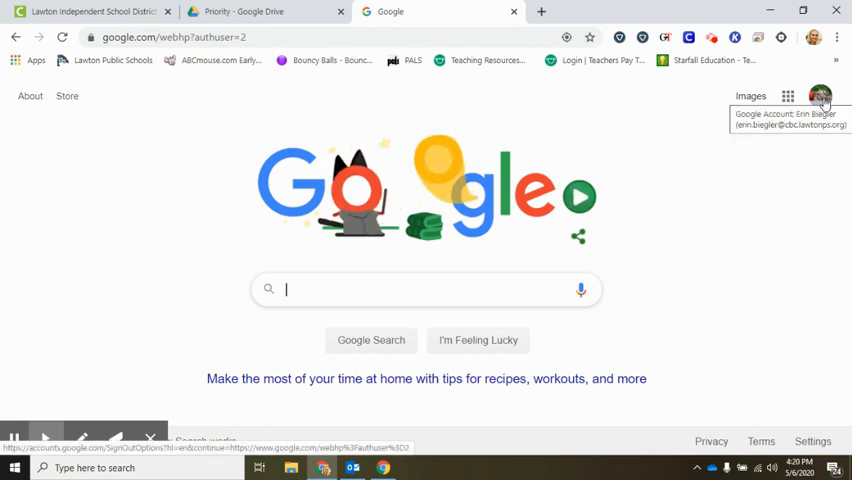
mouse_move(788, 96)
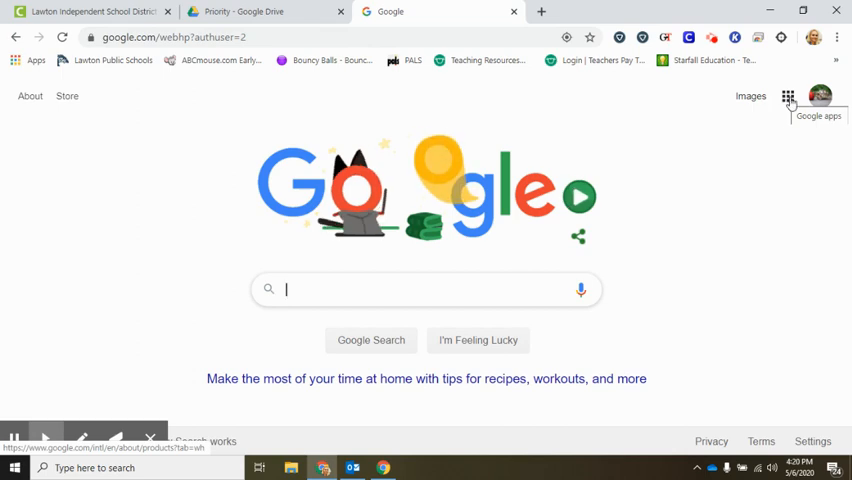
Search 'google classroom' from the address bar and open the Classroom site listing the classes.
left_click(788, 96)
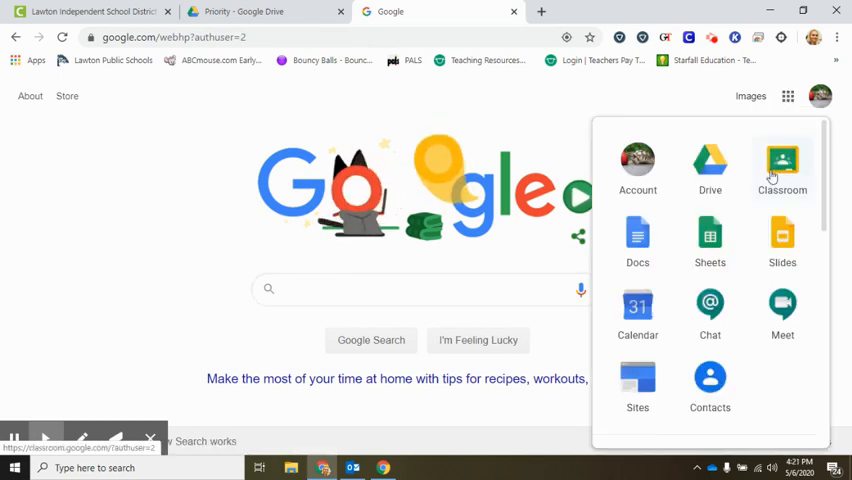
left_click(170, 36)
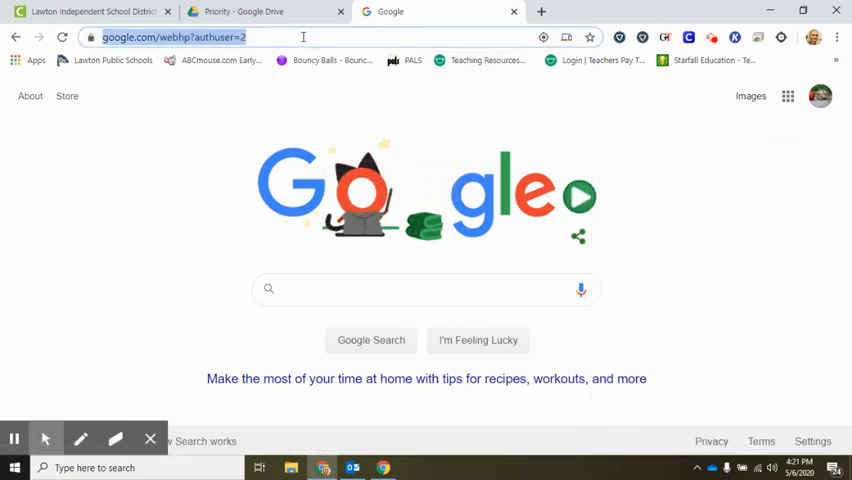
left_click(170, 36)
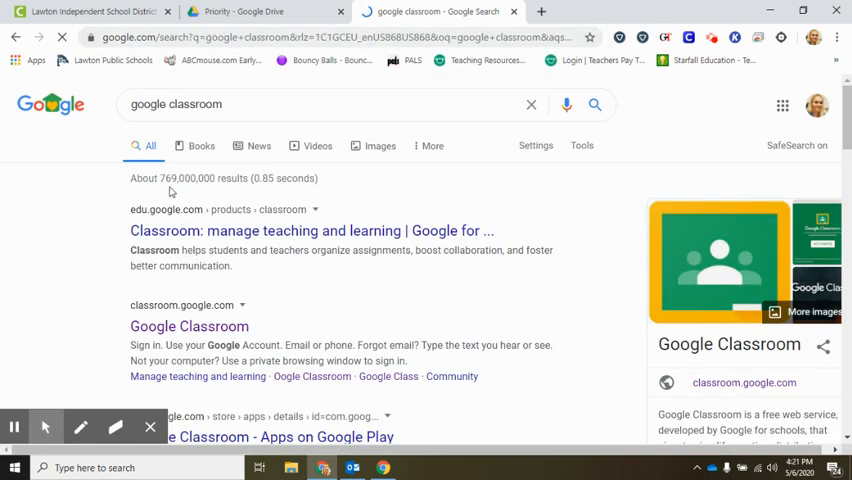
mouse_move(188, 326)
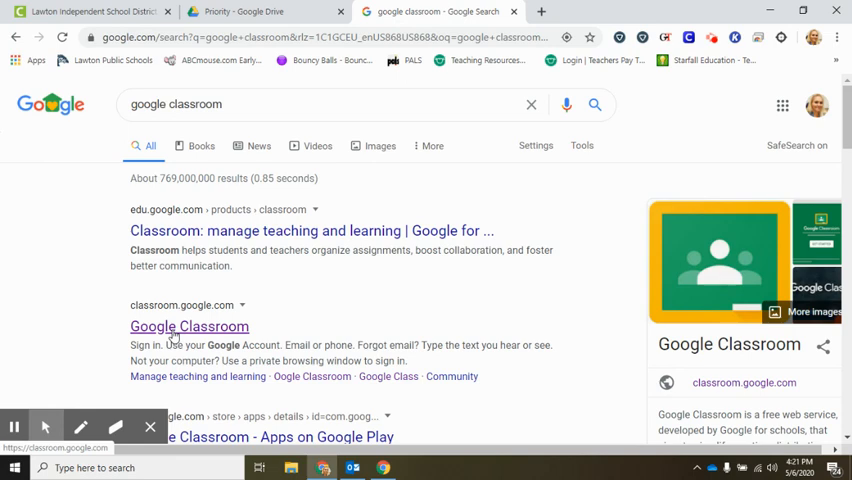
left_click(188, 326)
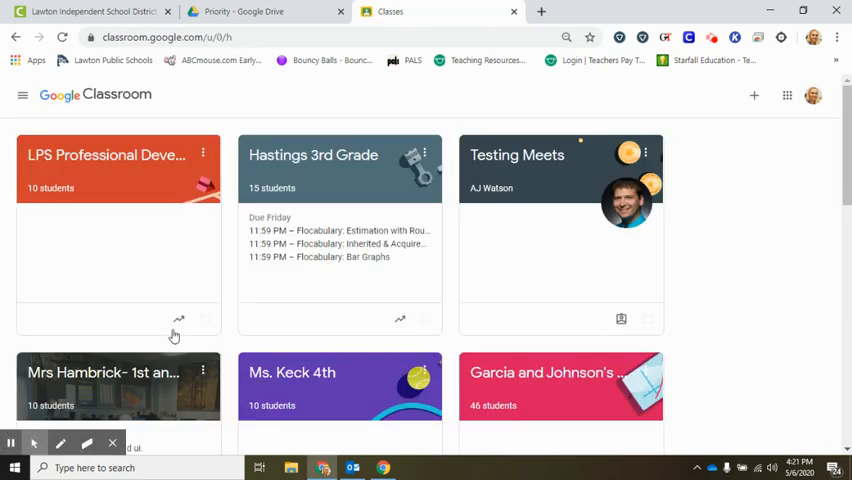
Switch Classroom to the other Google account showing 4th Grade Math and Kindergarten.
left_click(812, 94)
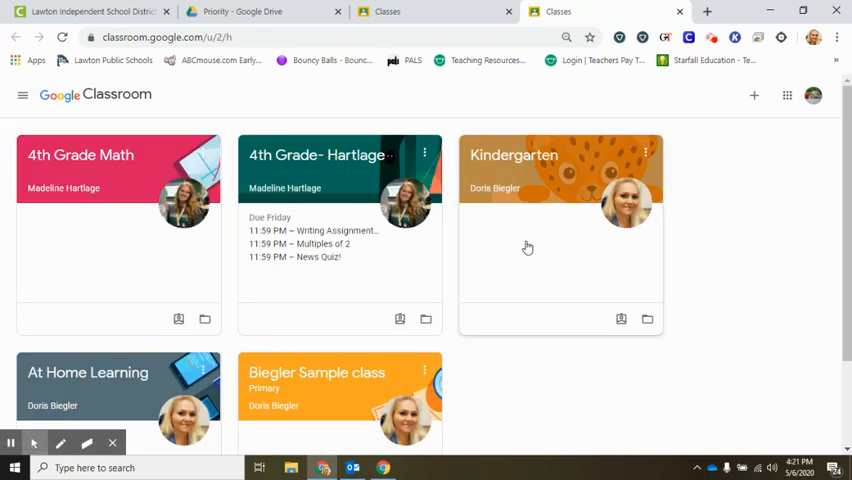
mouse_move(764, 110)
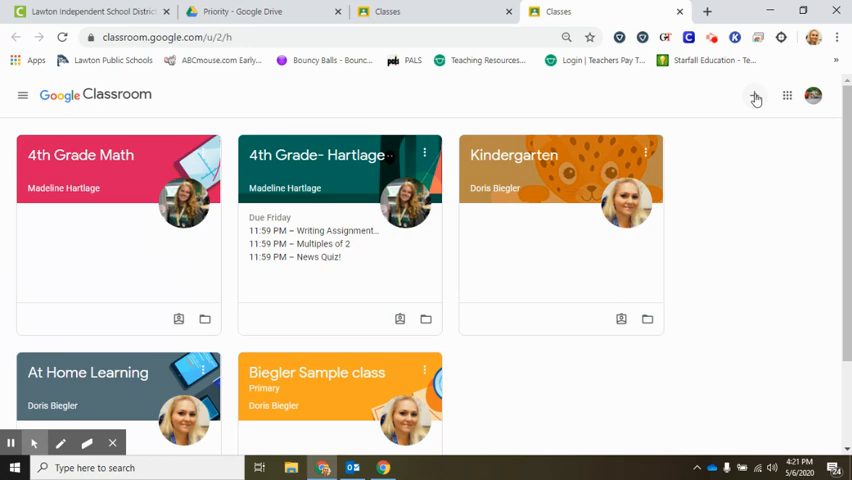
Join a class with the code 'kfd56s' from the + menu and confirm joining.
left_click(756, 96)
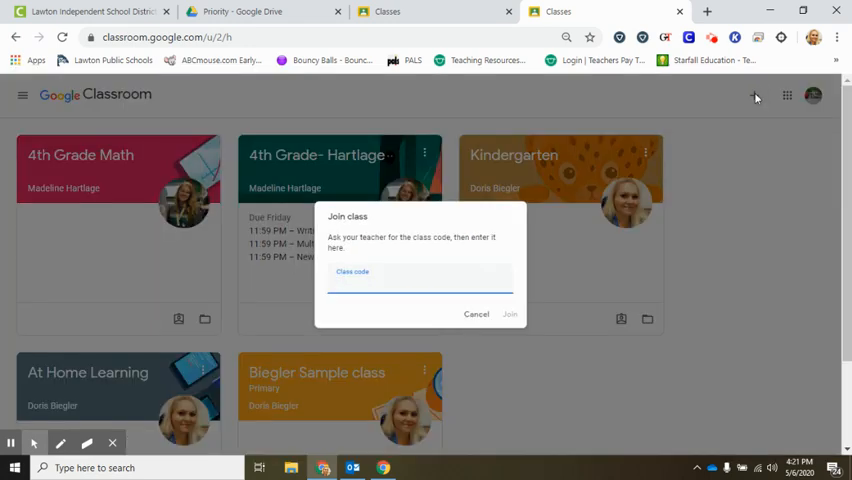
left_click(420, 284)
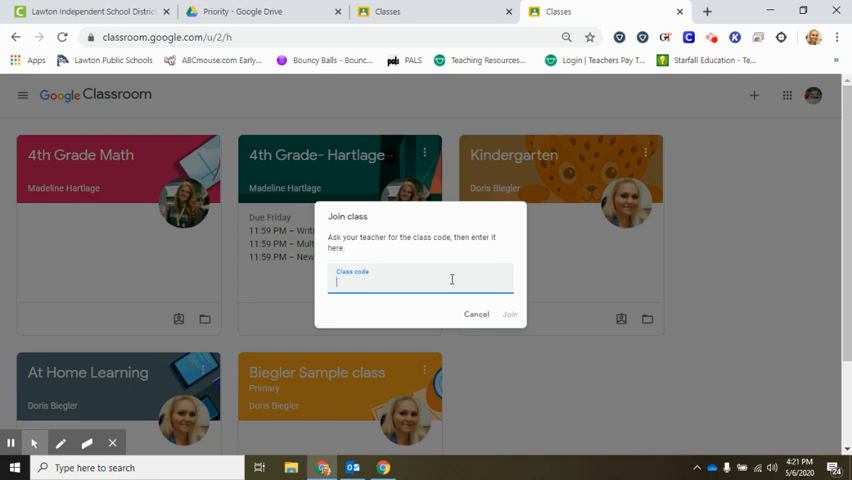
type("kfd")
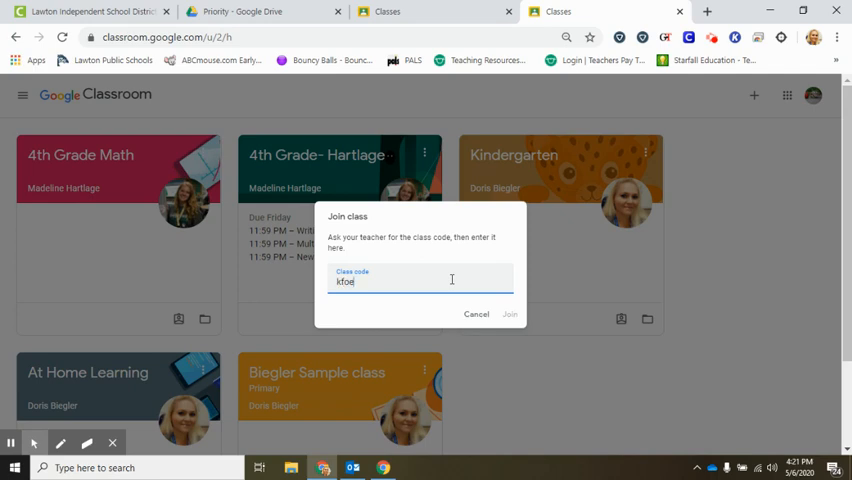
type("56s")
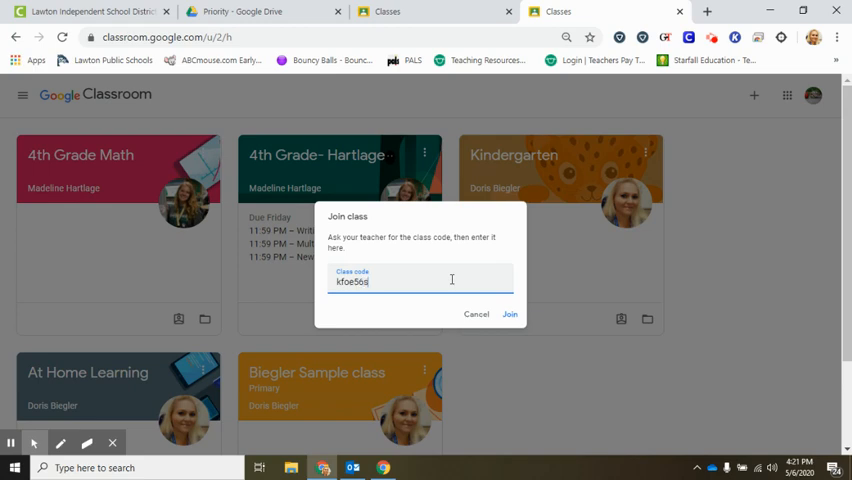
left_click(508, 314)
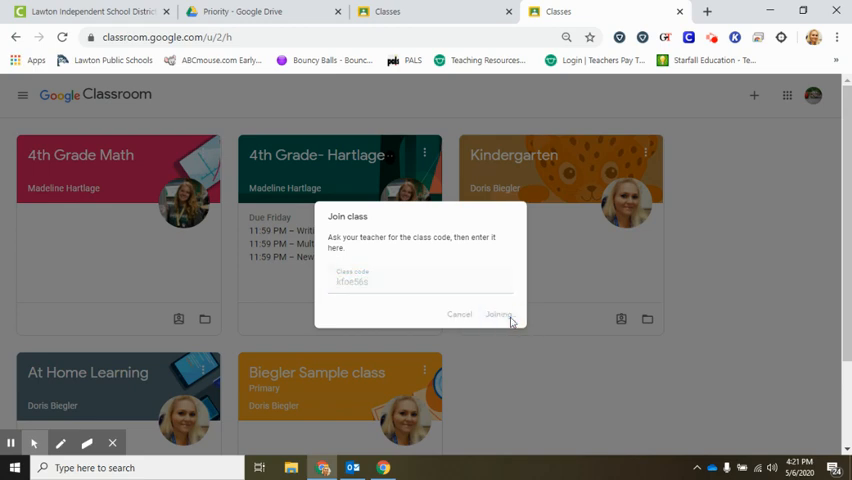
left_click(498, 314)
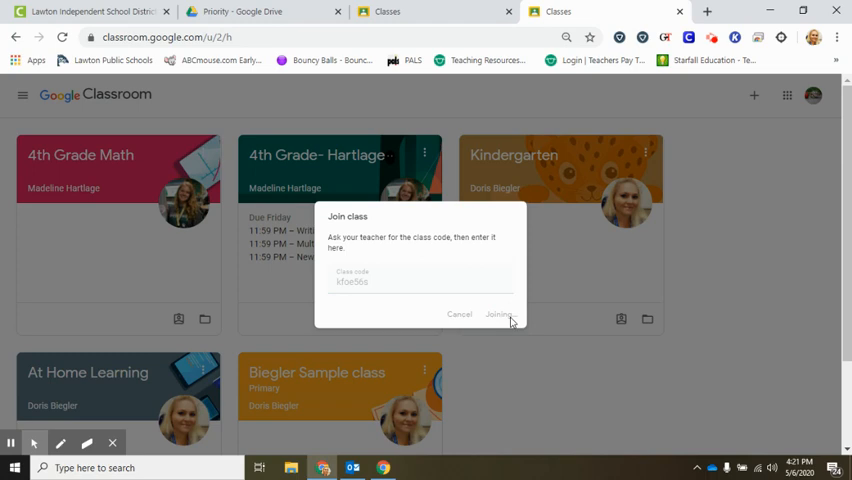
Land on the Stream page of the joined LPS Professional Development class.
left_click(498, 314)
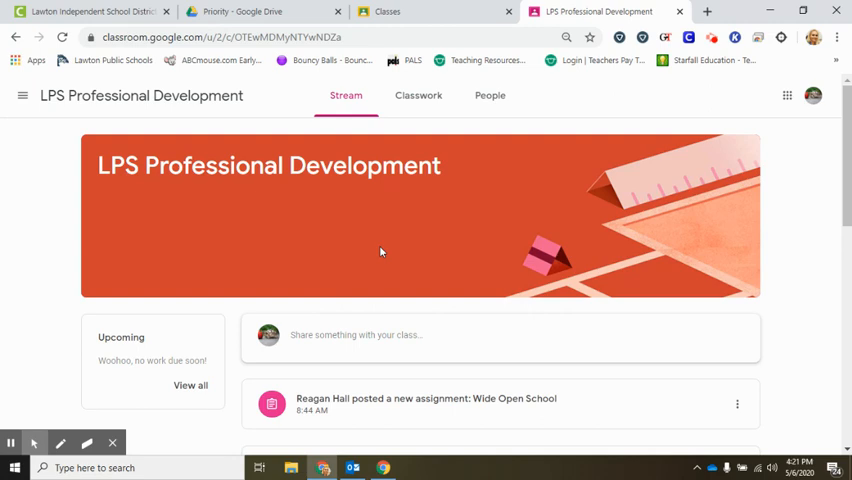
mouse_move(24, 96)
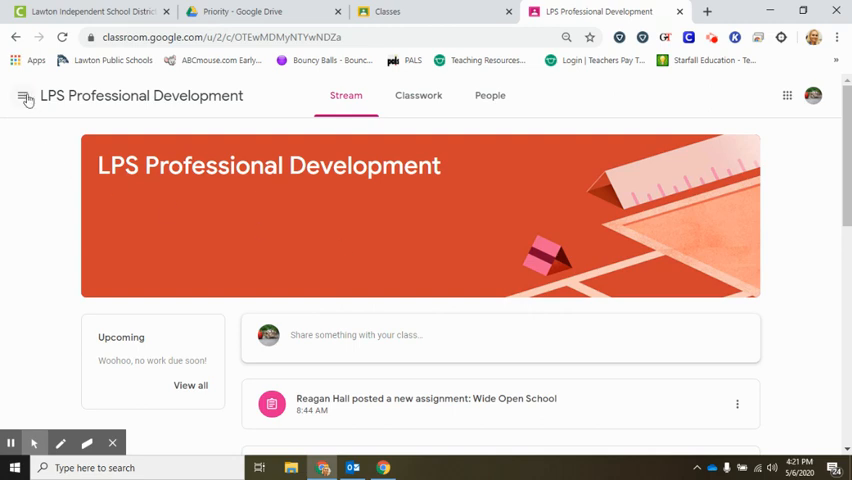